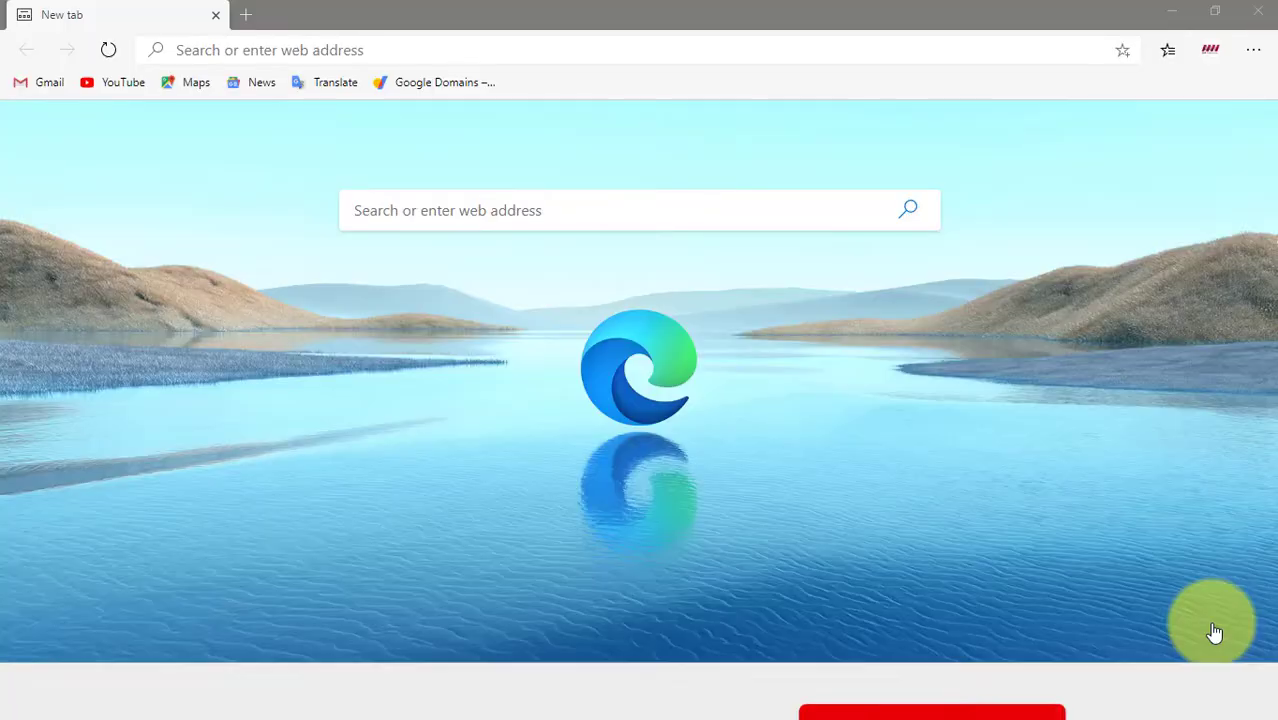
Step: Go to the Languages page of Edge settings listing English (United States) and English
{"action": "left_click", "coordinate": [932, 636]}
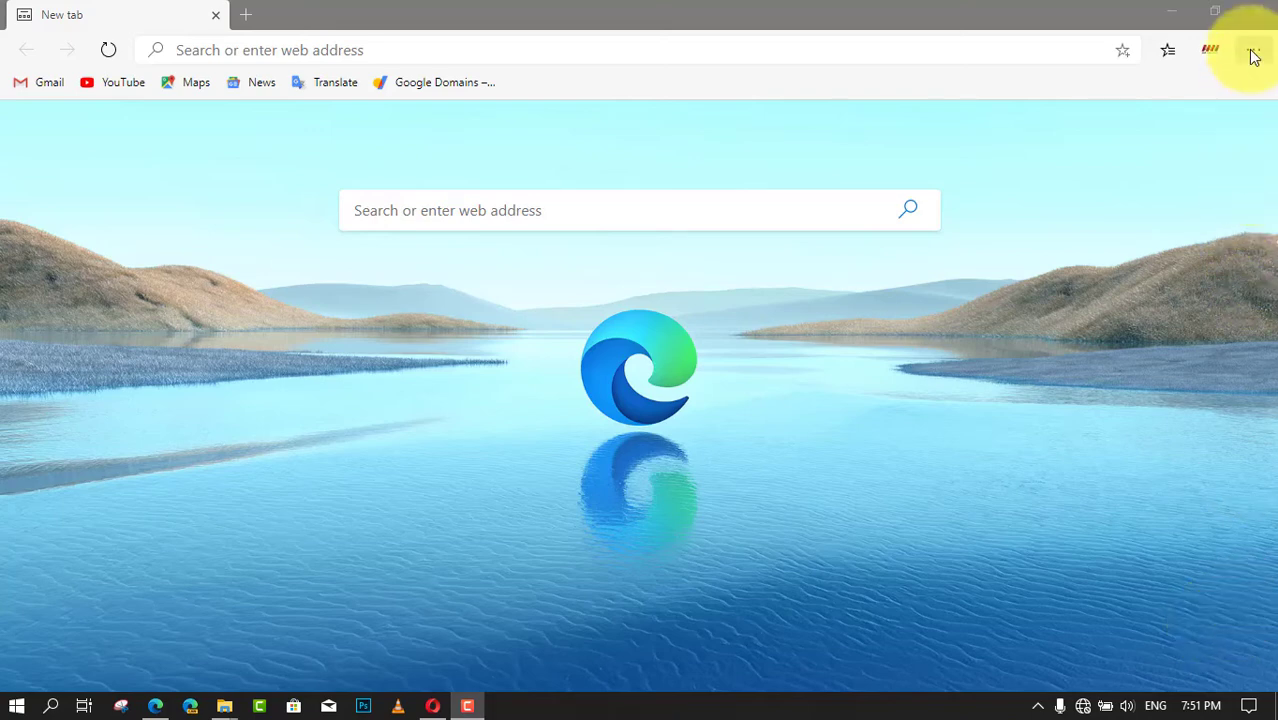
{"action": "left_click", "coordinate": [1252, 50]}
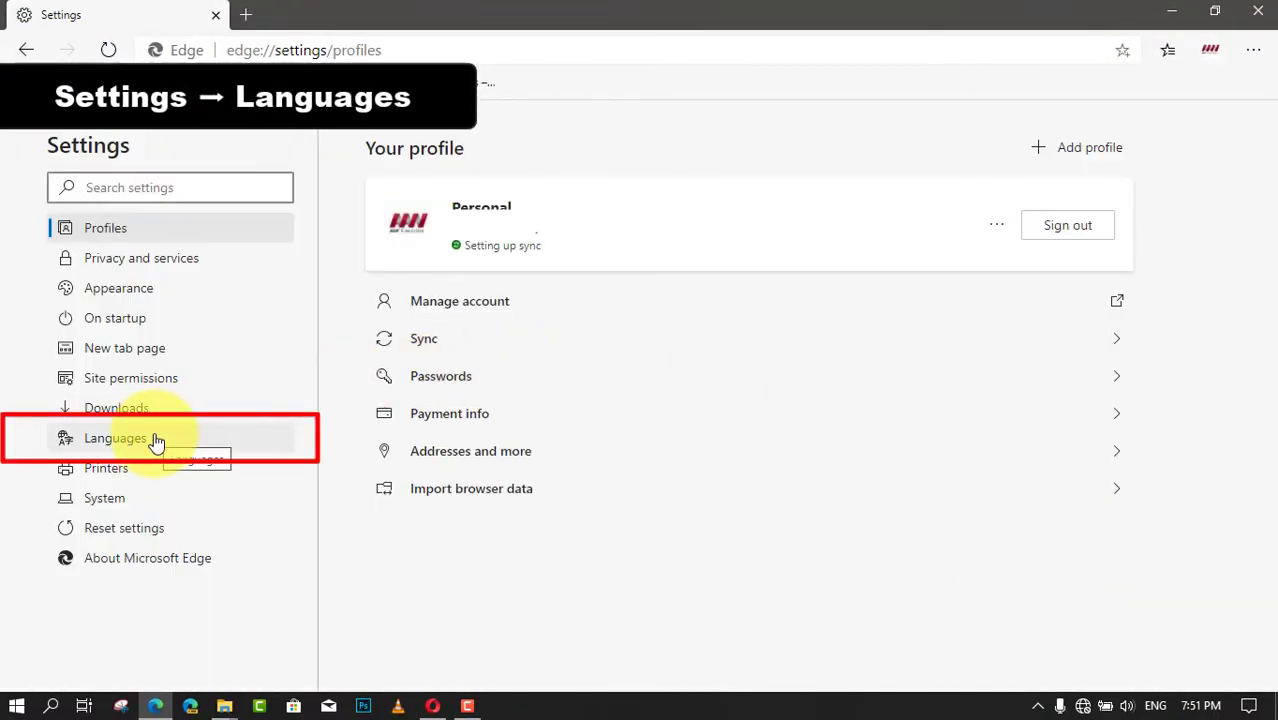
{"action": "left_click", "coordinate": [114, 438]}
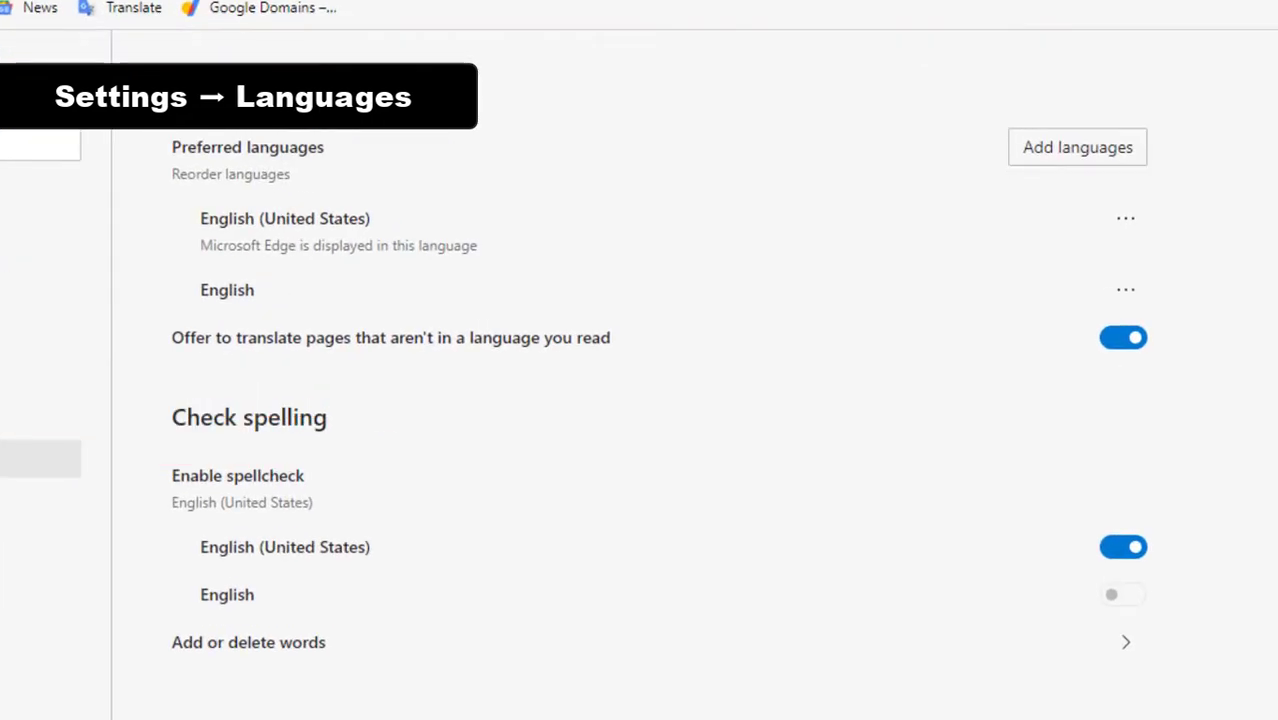
{"action": "mouse_move", "coordinate": [1056, 164]}
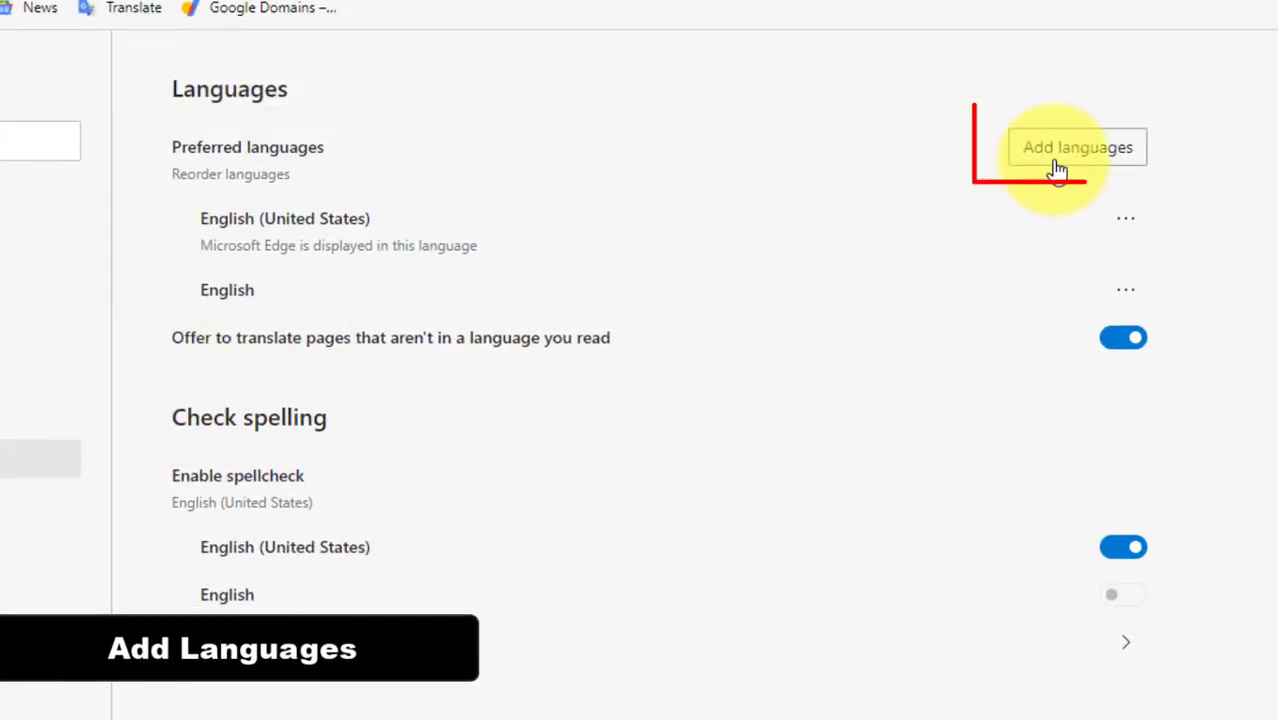
Step: Add Filipino via the 'fil' search, make it the display language and restart Edge
{"action": "left_click", "coordinate": [1076, 148]}
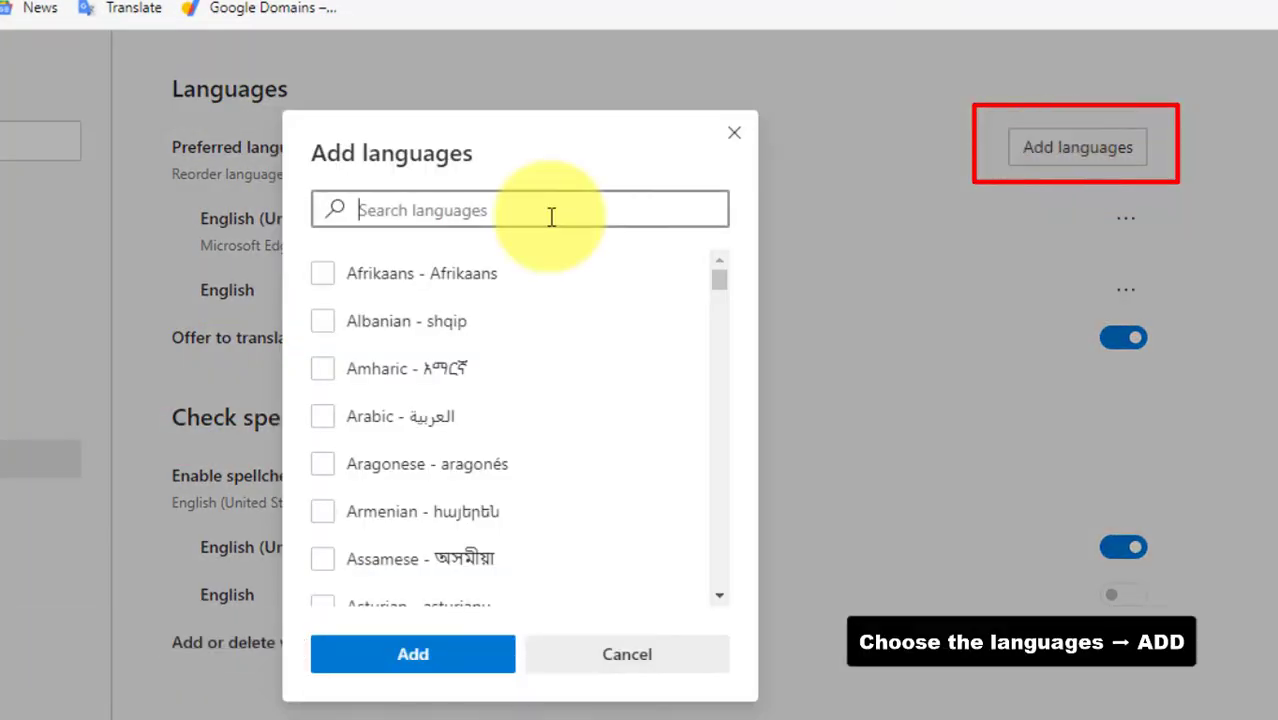
{"action": "type", "text": "fil"}
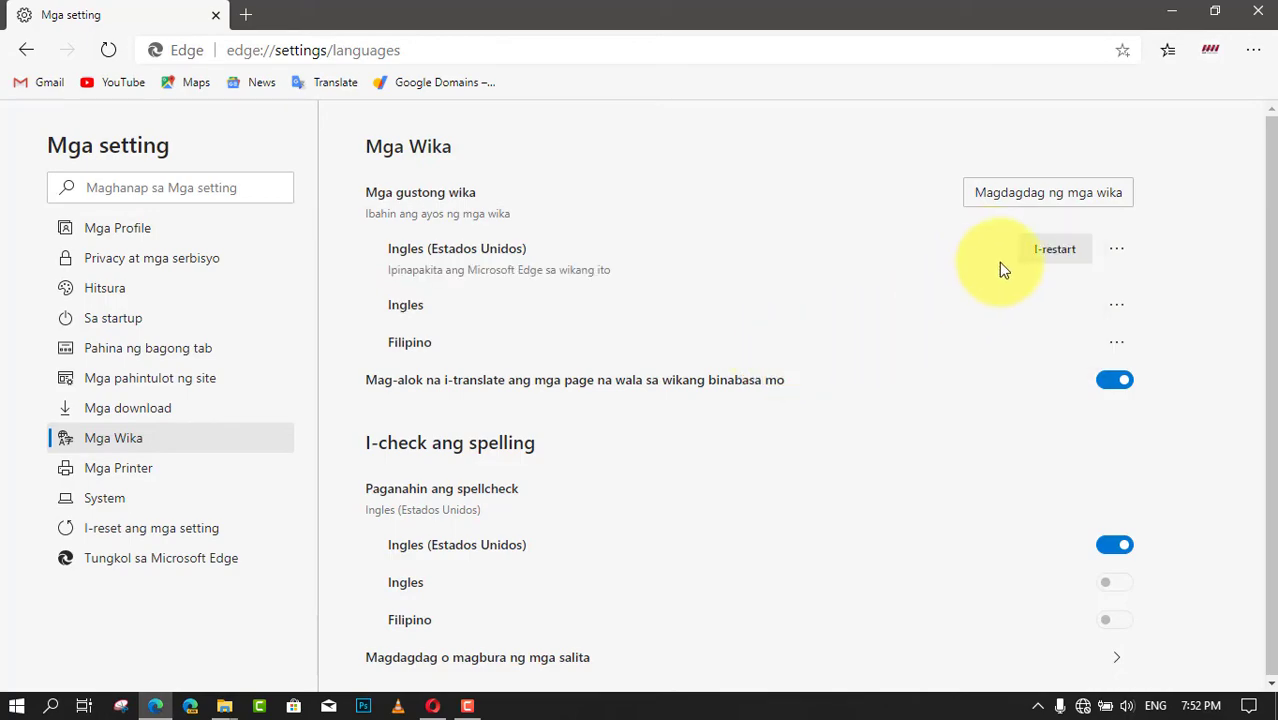
{"action": "left_click", "coordinate": [1056, 248]}
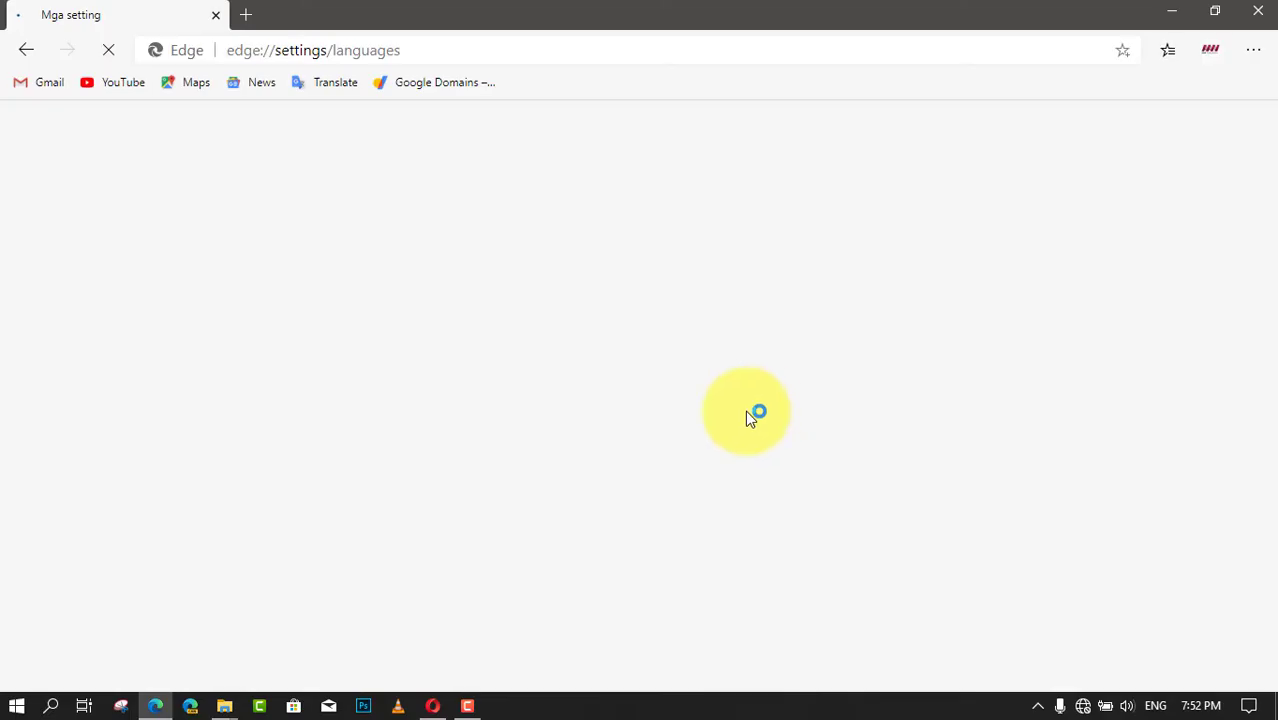